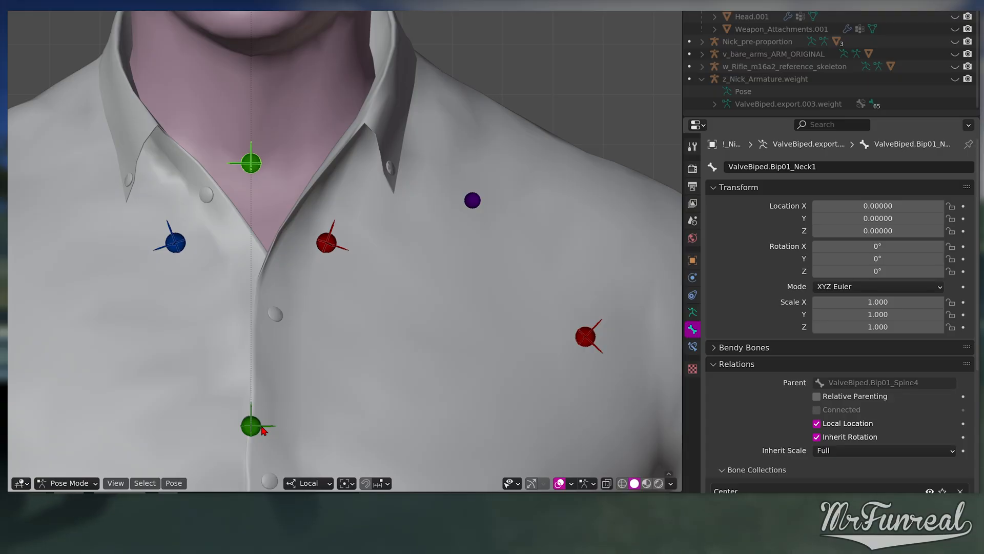
Duplicate the neck bone twice as HLP_Collar_r and HLP_Collar_L and parent them to ValveBiped.Bip01_Spine4.
key(shift+d)
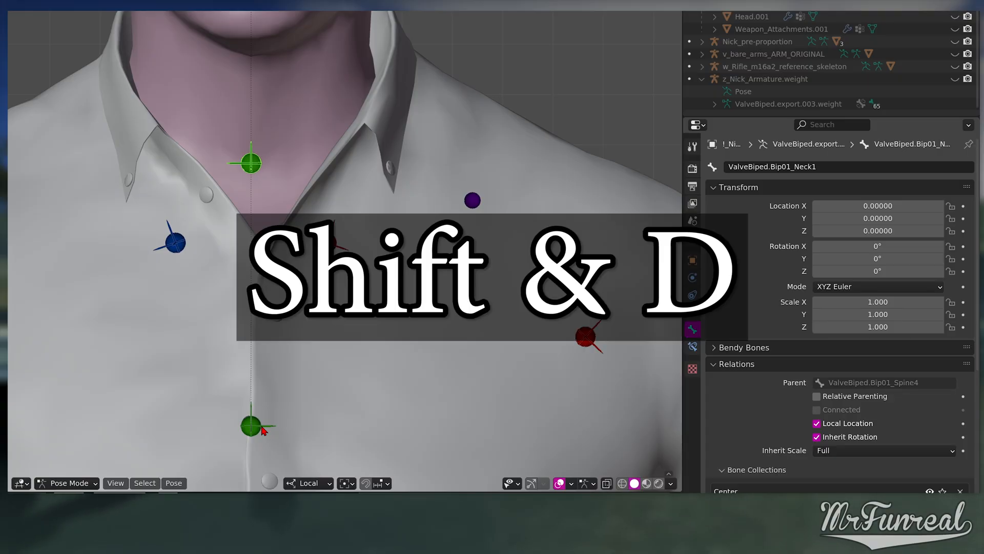
key(shift+d)
text(HLP_Collar_r)
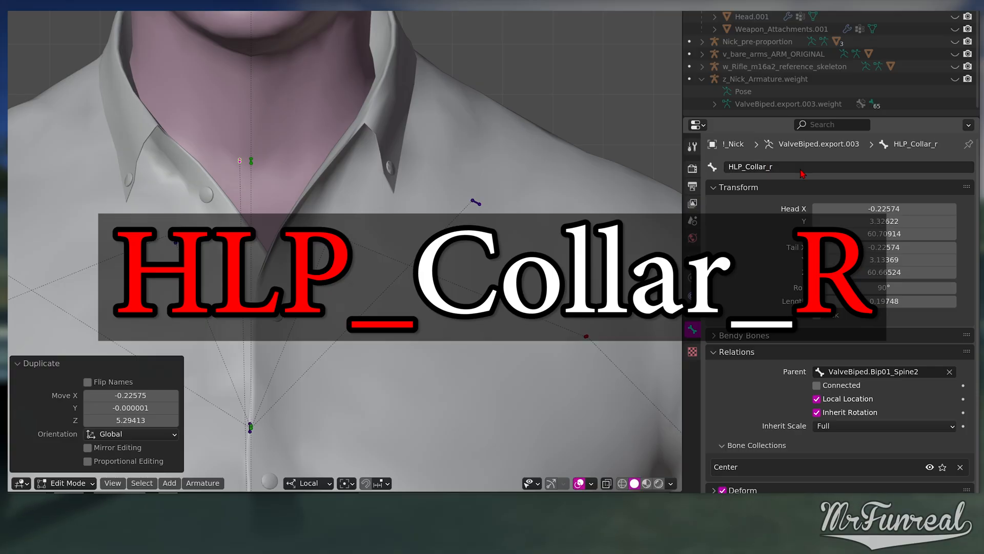
click(872, 371)
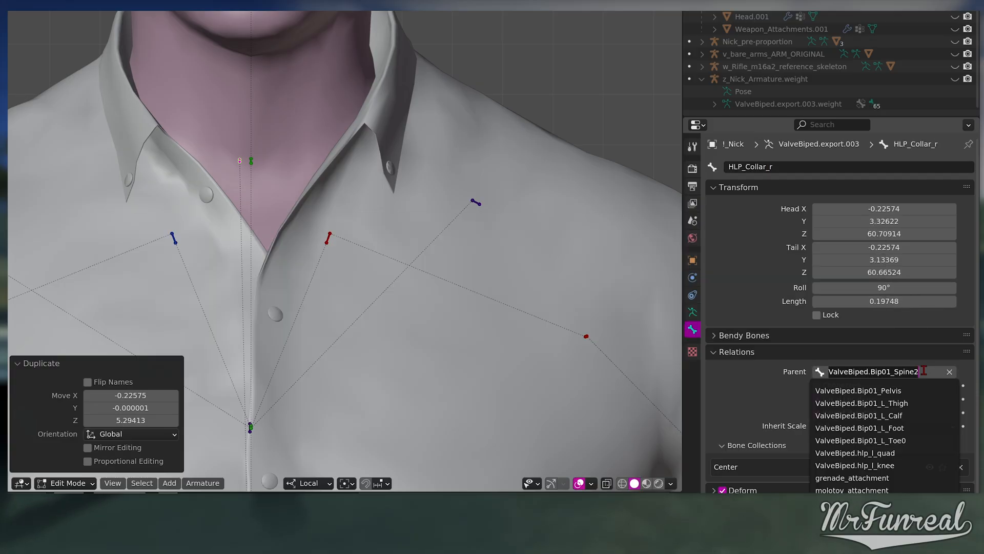
text(spin)
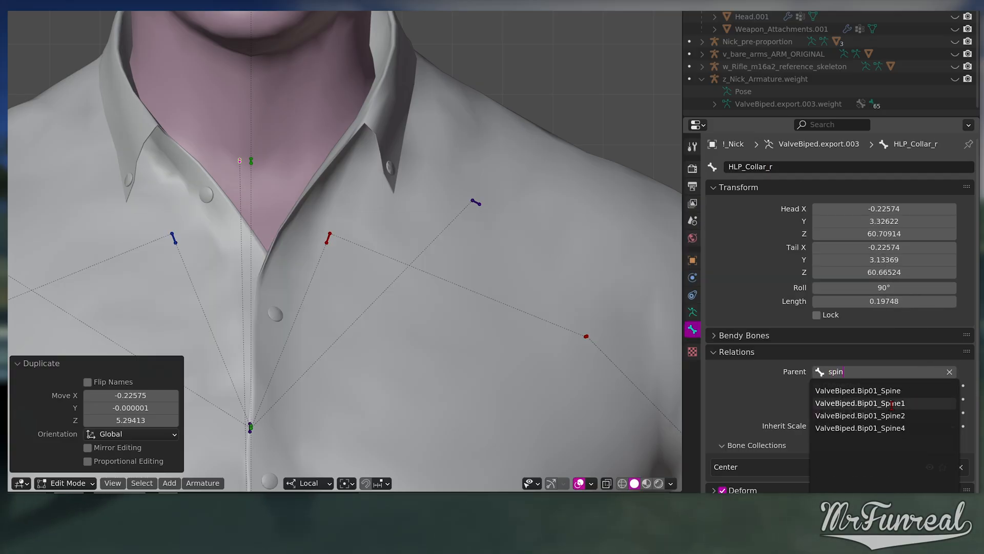
mouse_move(872, 427)
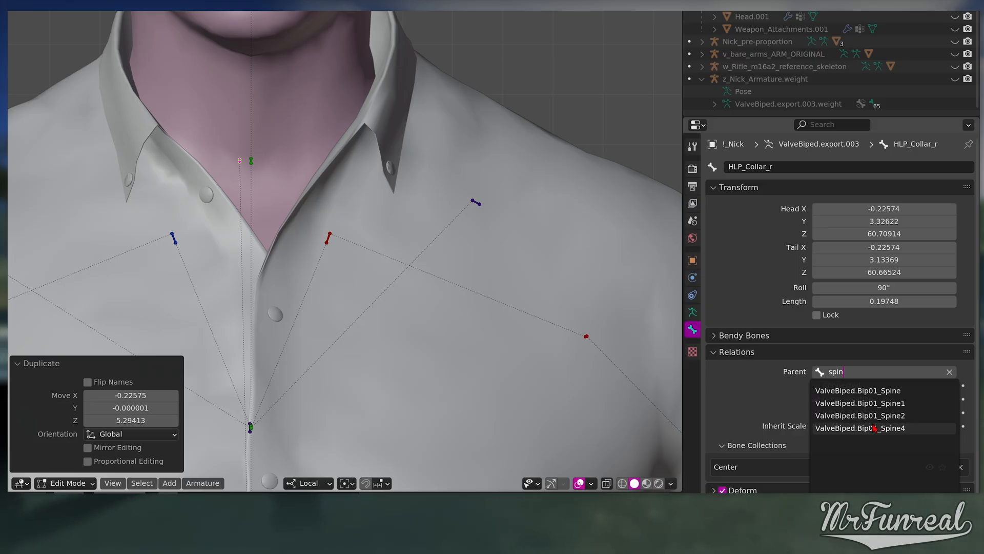
click(860, 428)
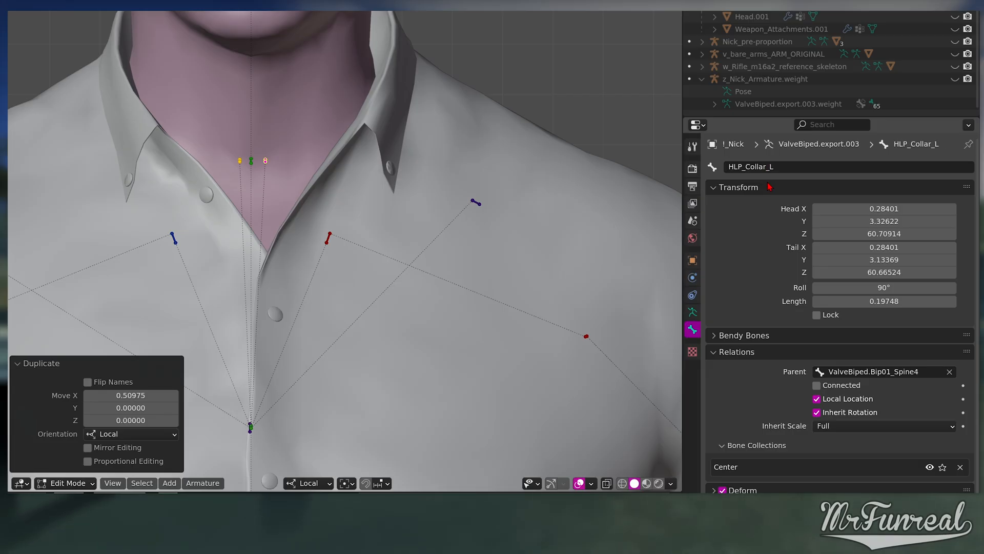
click(66, 483)
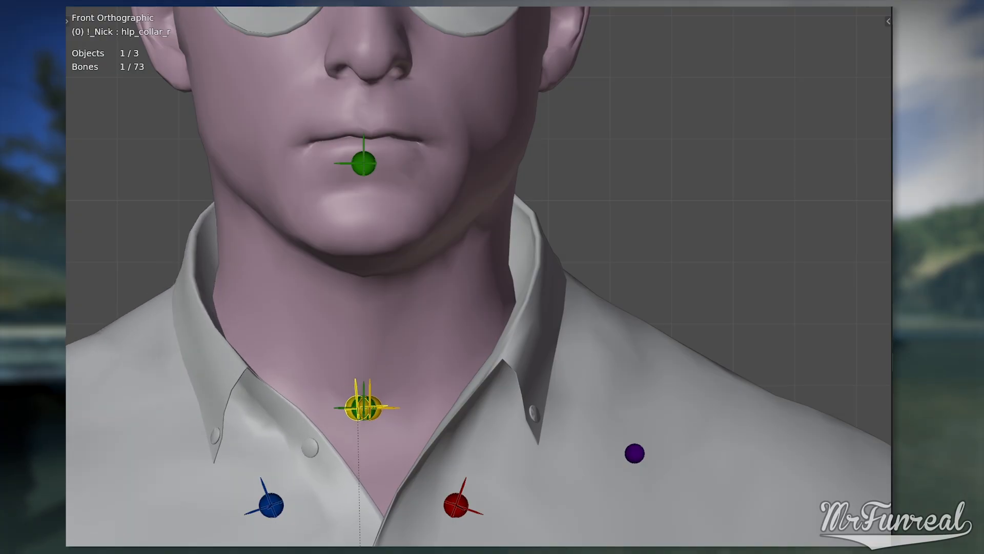
Add a new quaternion procedural named COLLAR L in the Src Proc Bones sidebar.
key(n)
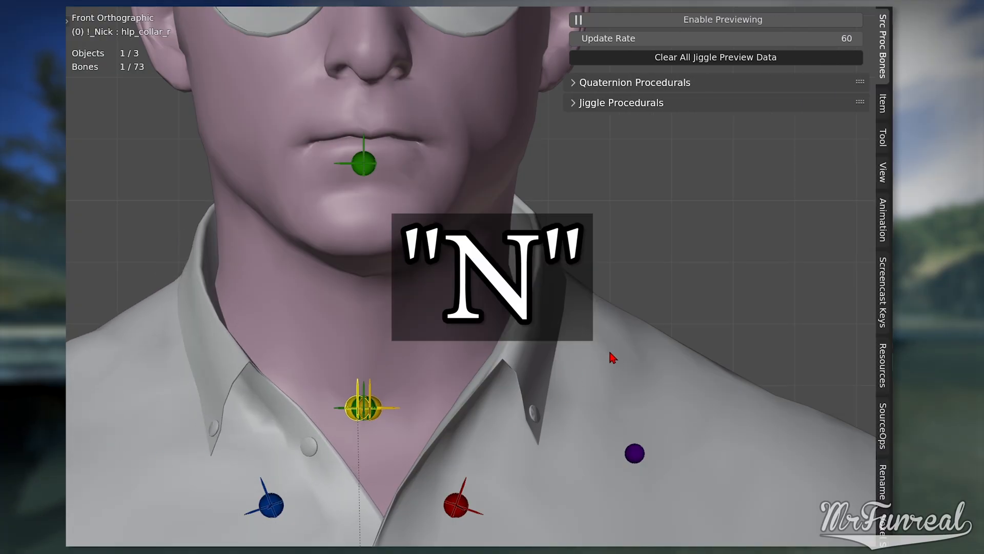
key(n)
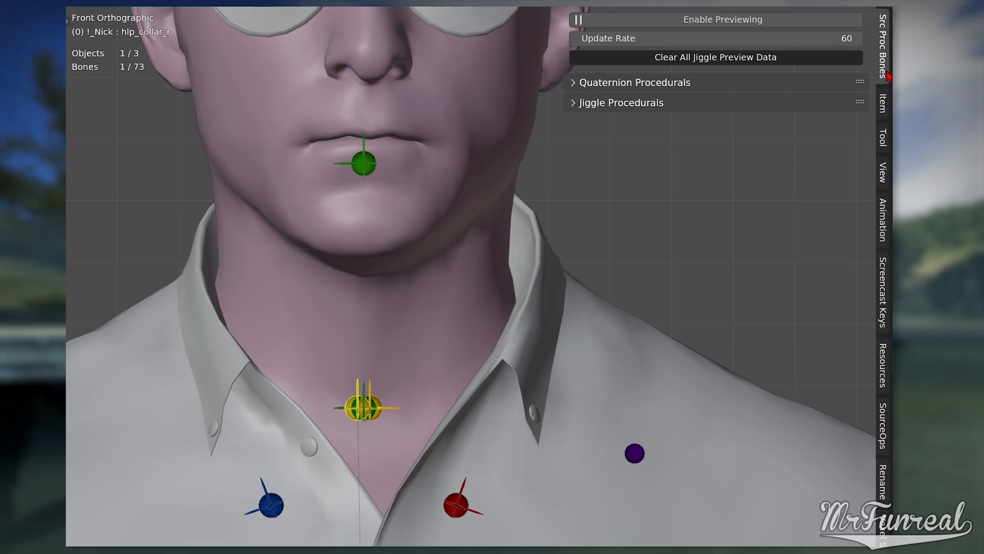
click(572, 82)
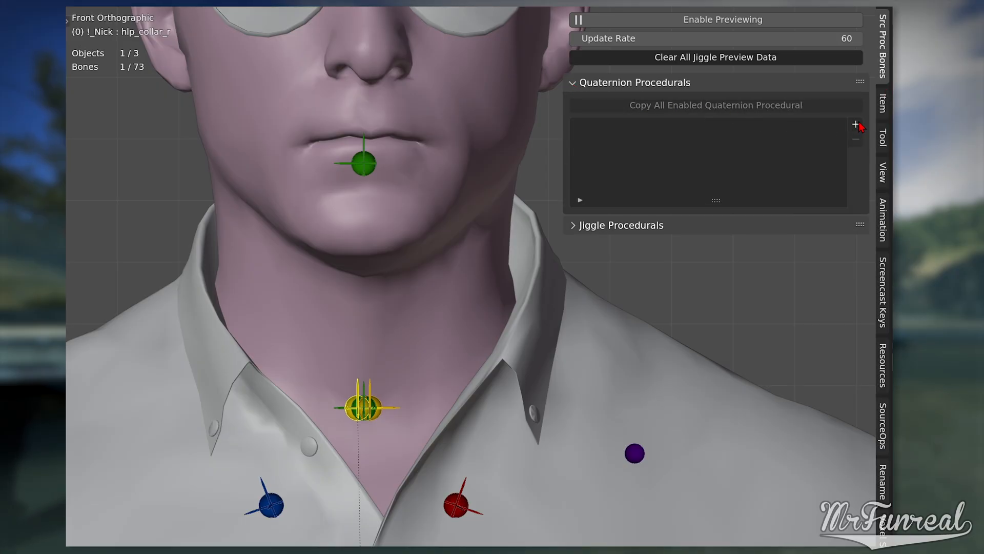
click(856, 124)
text(COLLA)
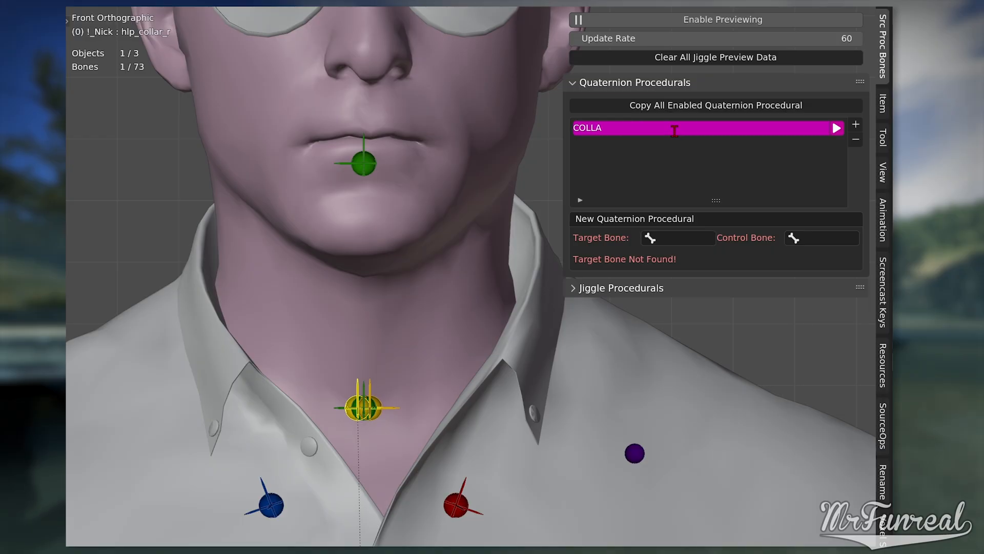
text(R L)
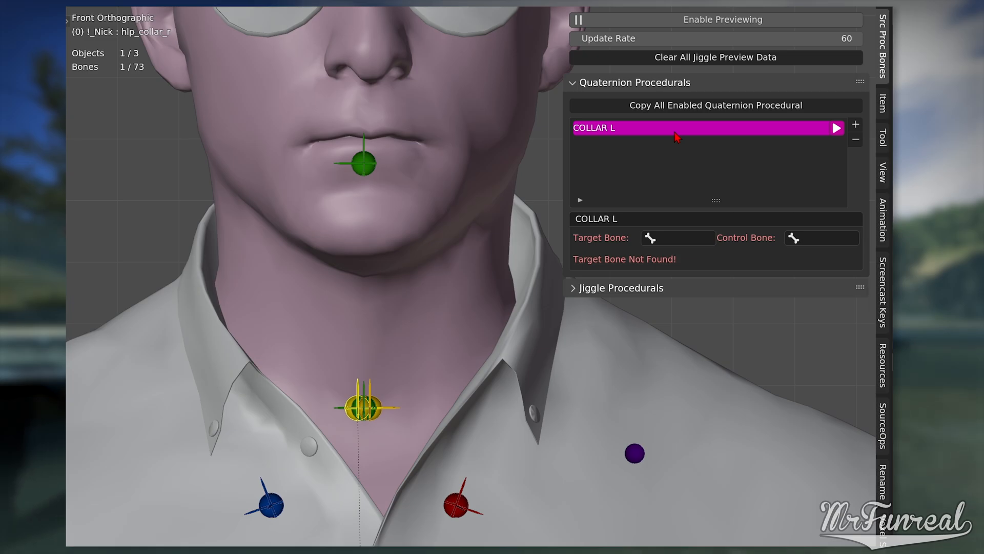
Set the target bone to hlp_collar_l and the control bone to Bip01_Neck1.
click(650, 237)
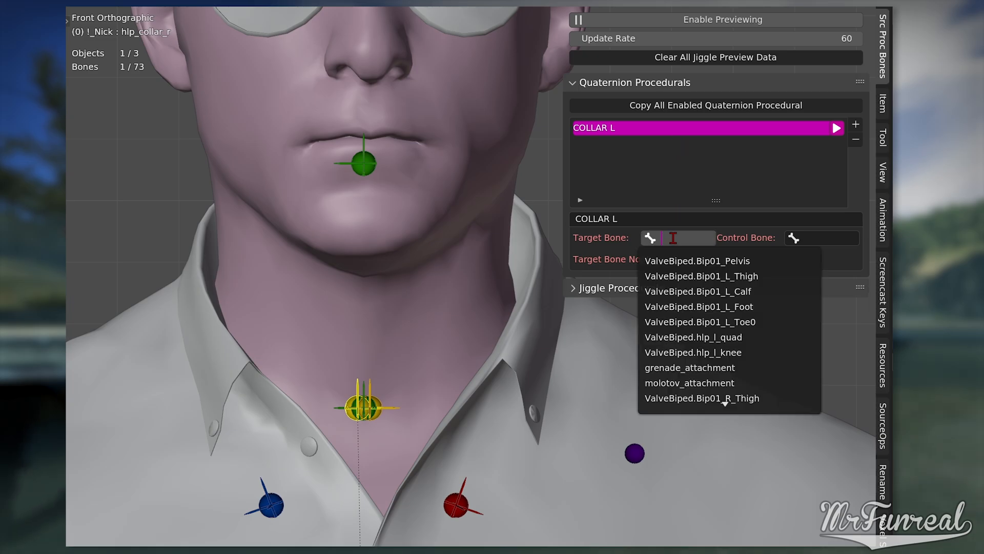
text(coll)
click(821, 237)
text(n)
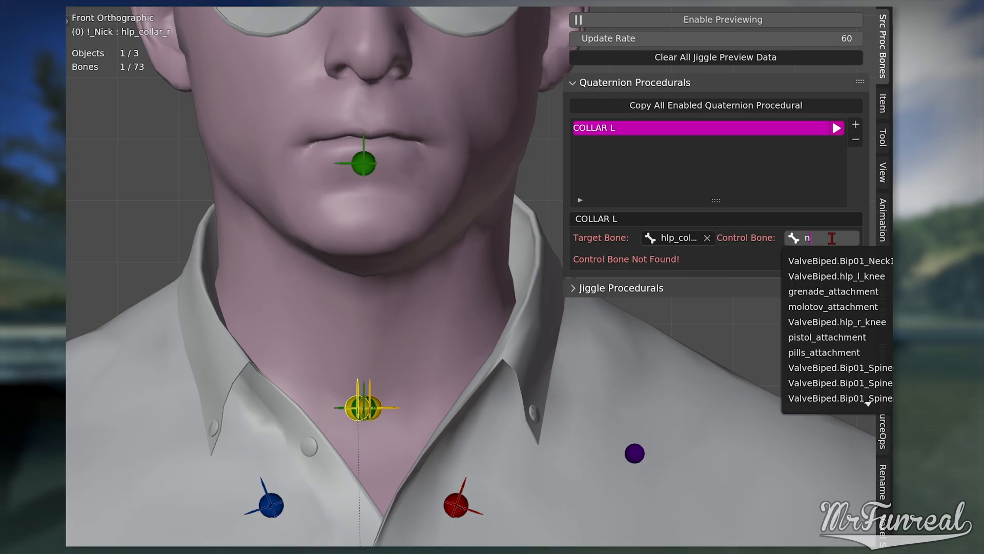
click(837, 276)
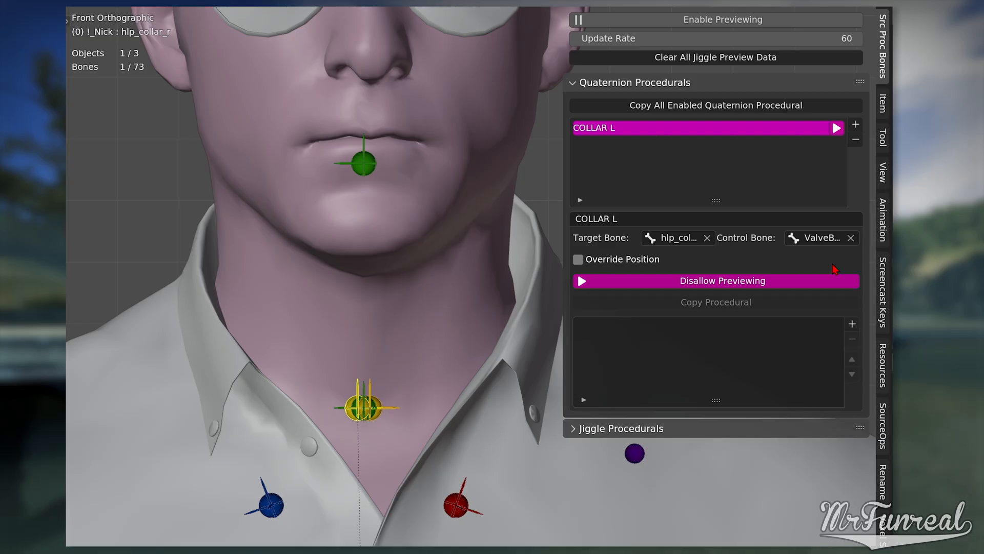
Add a first trigger to COLLAR L and rename it BASE.
click(852, 323)
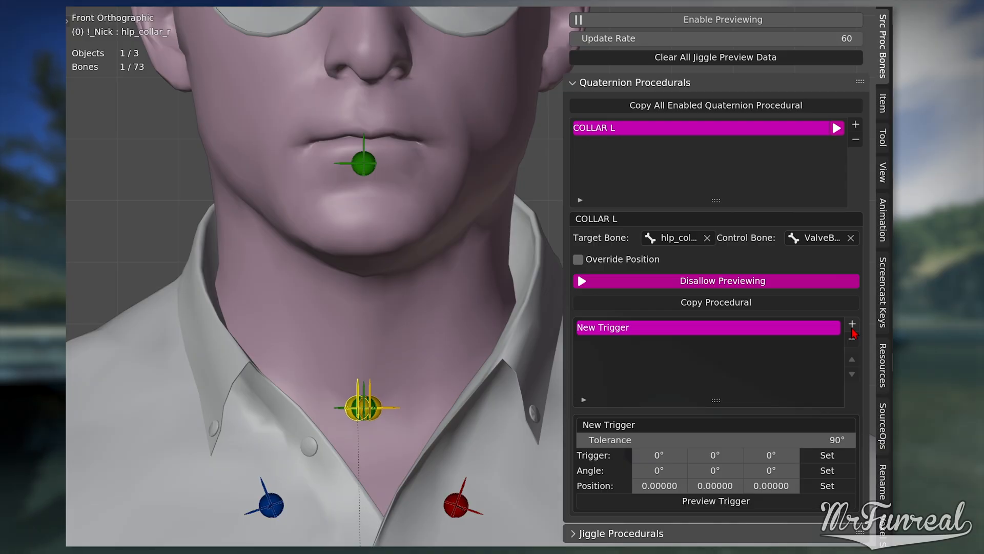
double_click(603, 328)
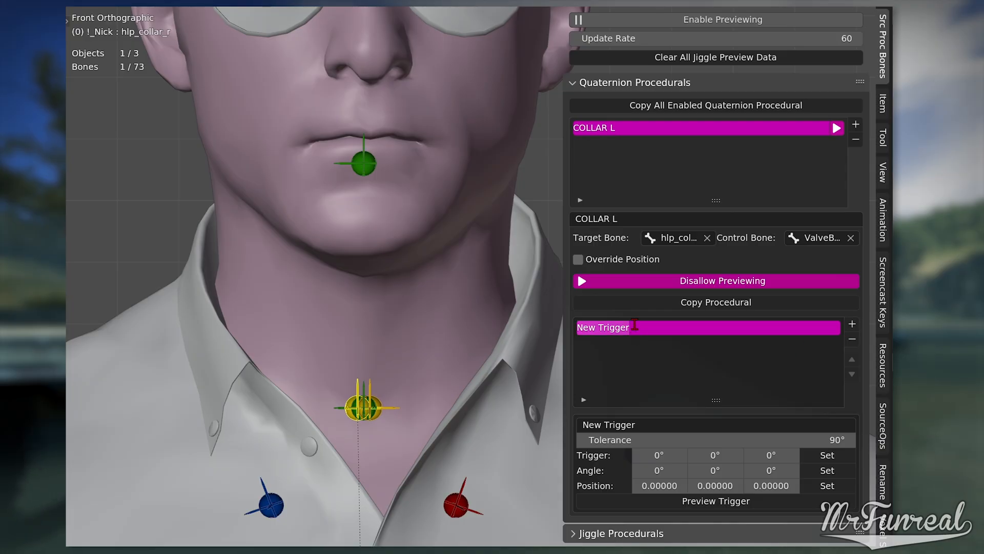
text(BASE)
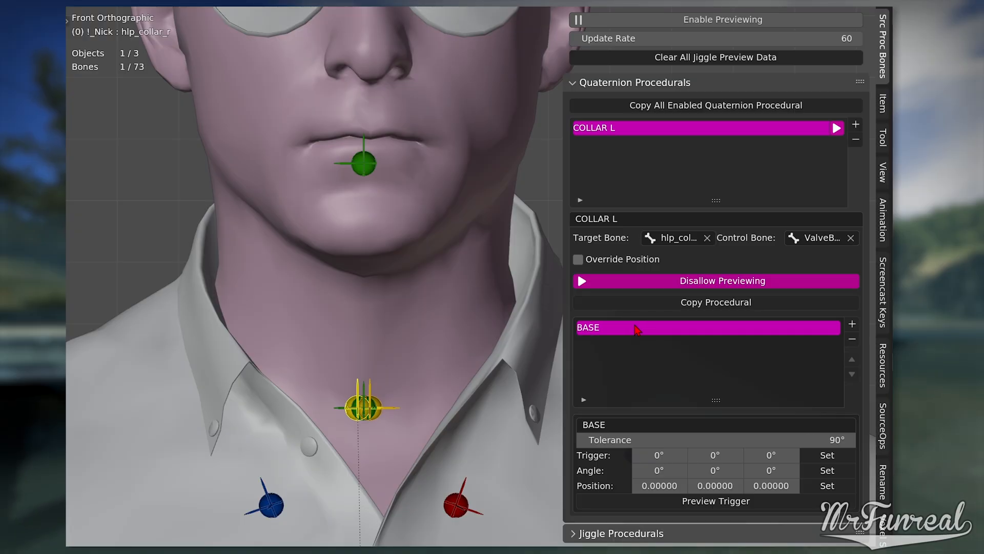
mouse_move(683, 369)
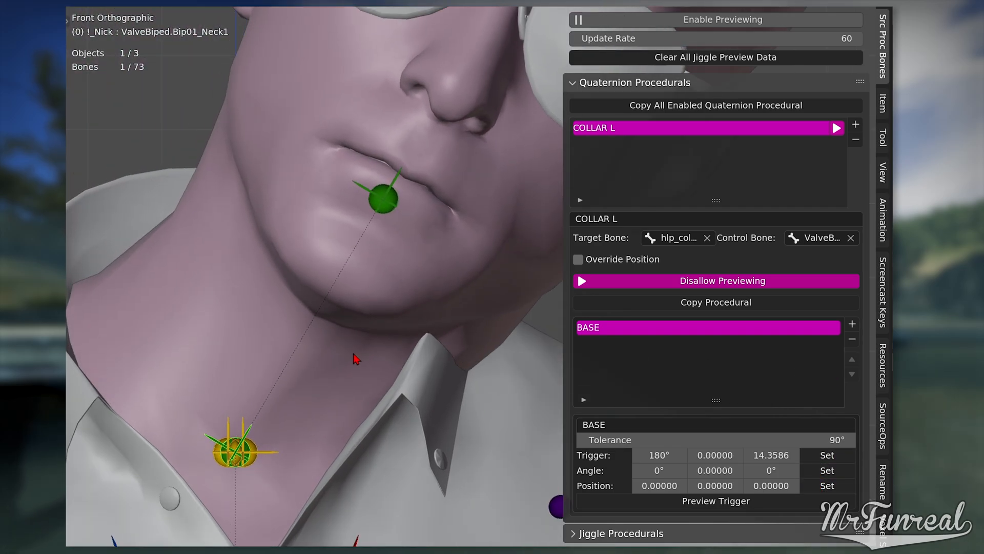
Add a second trigger and record the rotated neck trigger and helper angle.
click(852, 323)
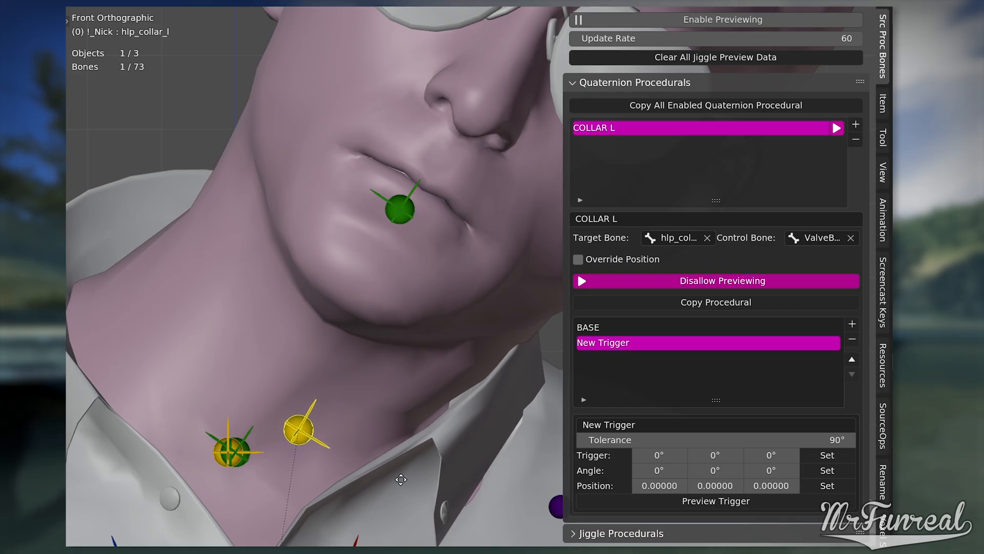
click(827, 455)
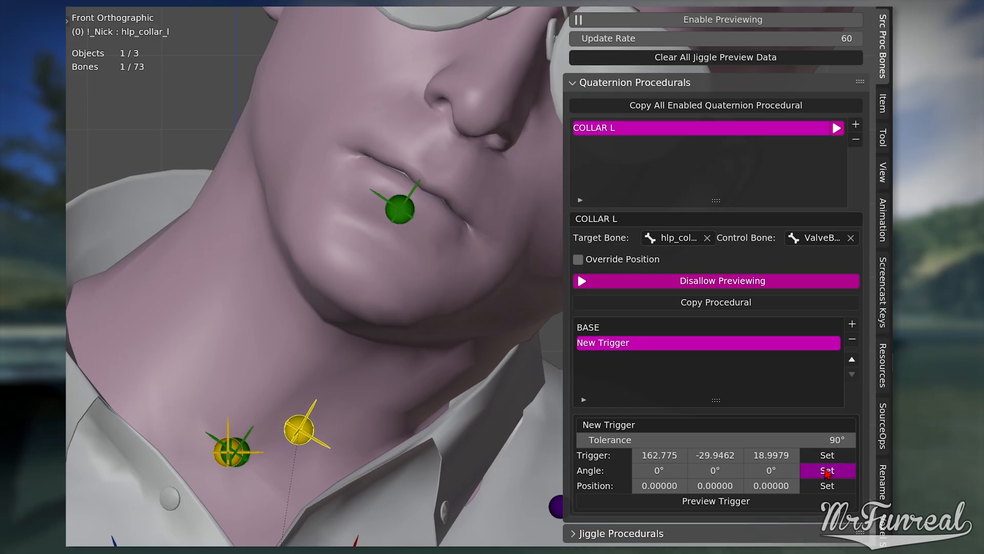
click(827, 471)
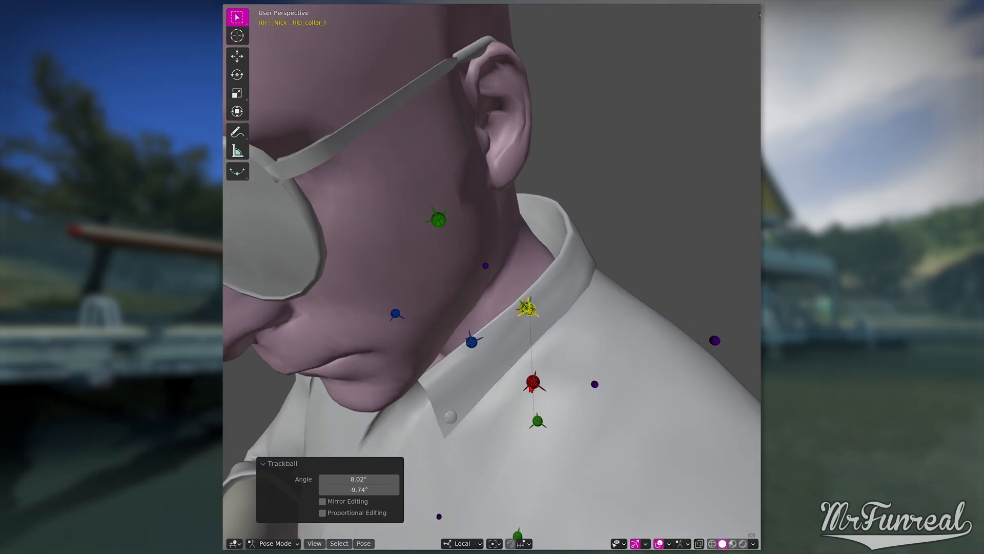
Reset the helper's position before duplicating the setup as COLLAR_R.
key(alt+g)
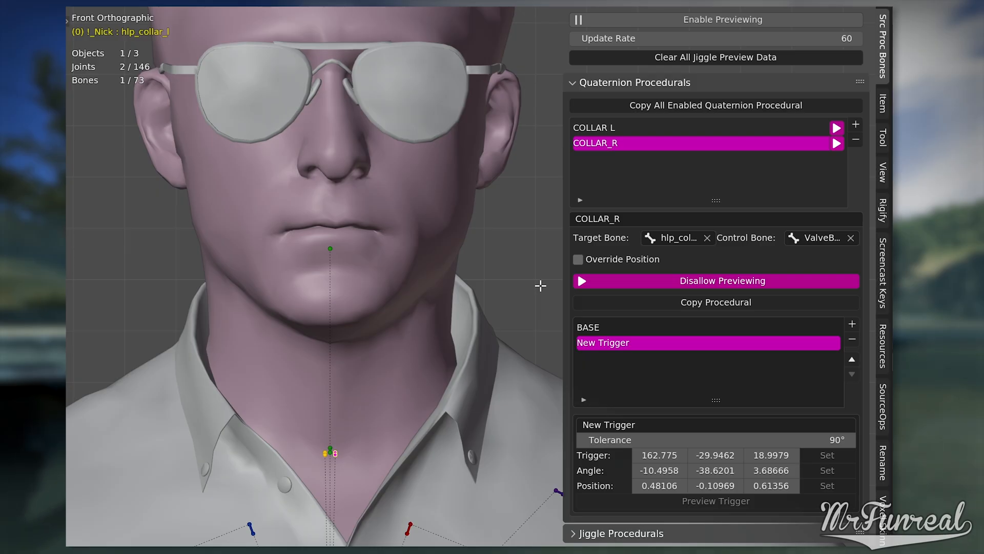
mouse_move(715, 104)
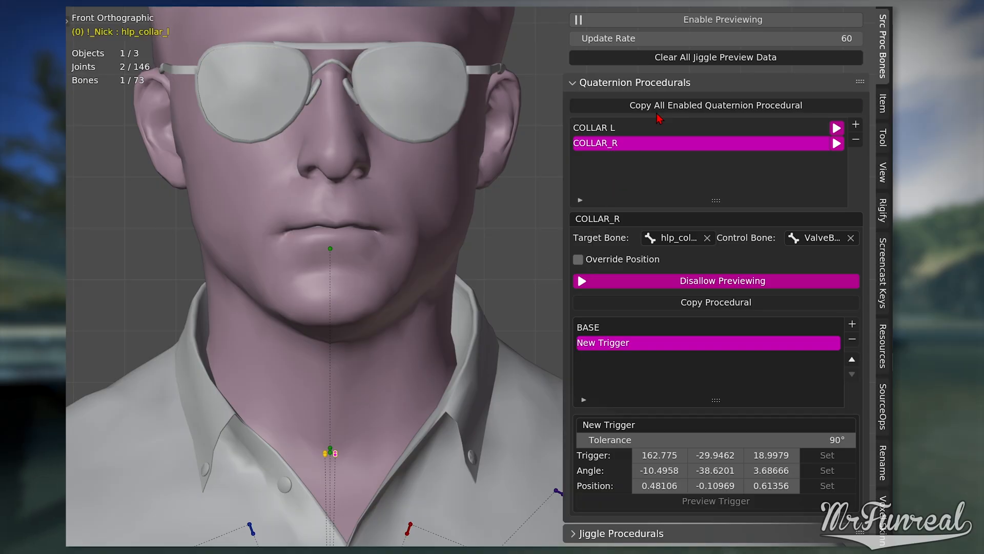
mouse_move(658, 114)
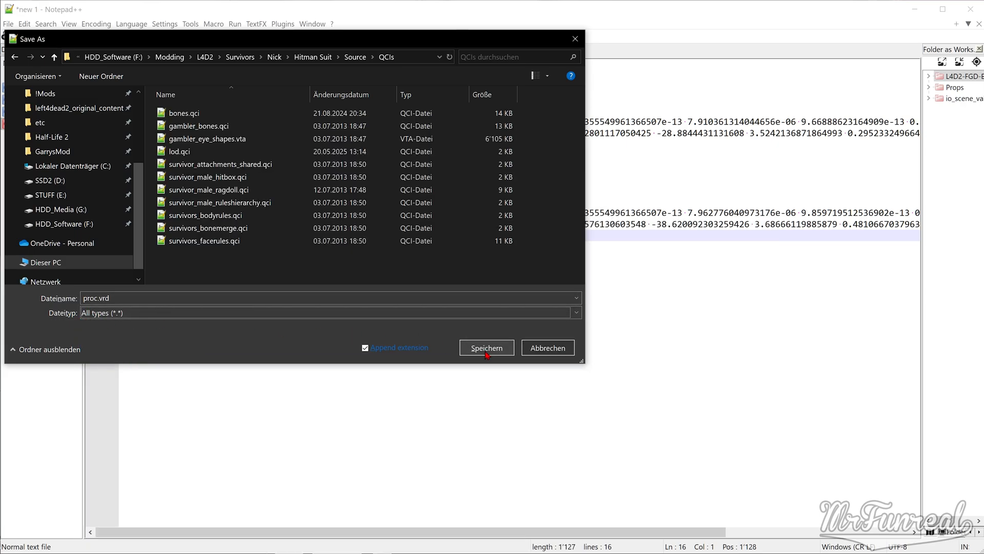
Confirm saving the helper definitions as proc.vrd in the QCIs folder.
click(486, 348)
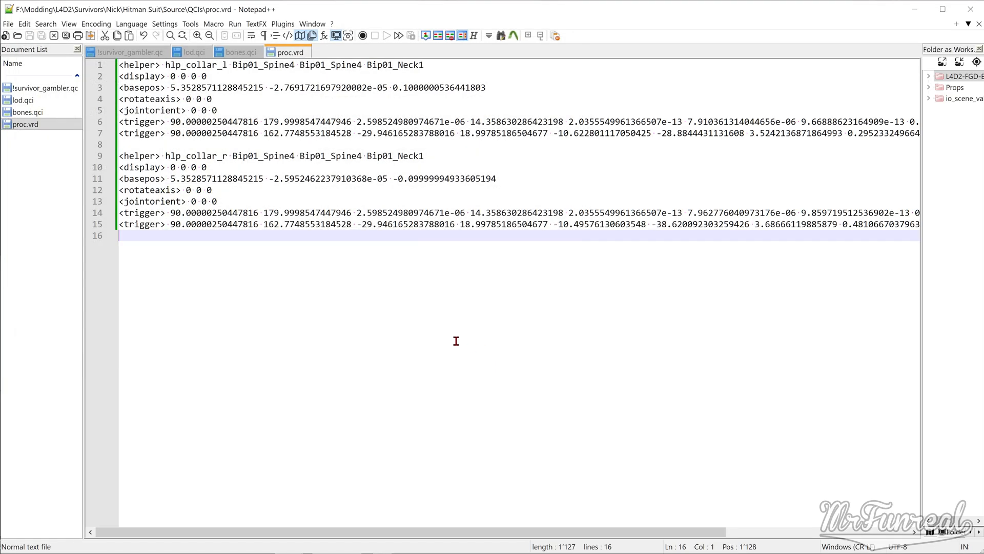
click(128, 51)
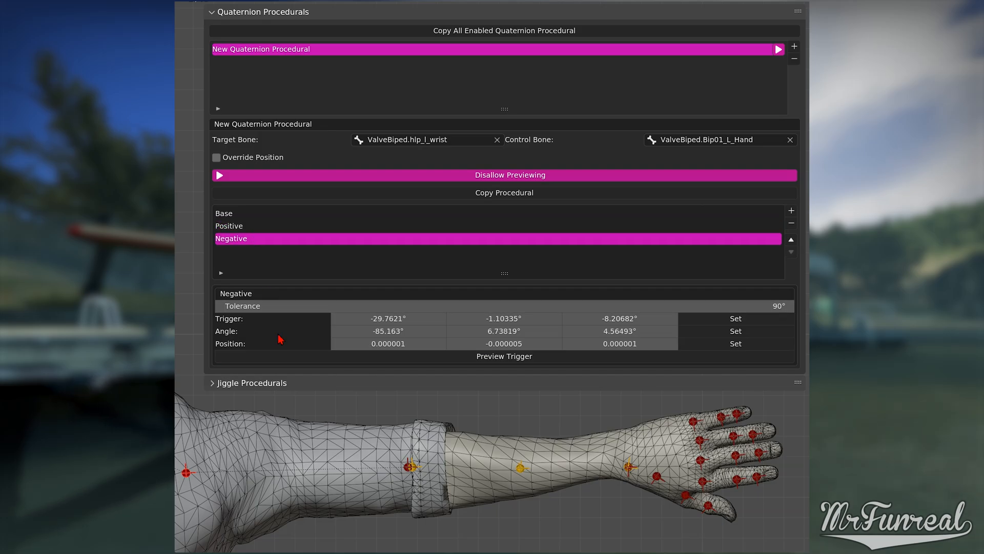
Select the Base trigger of hlp_l_wrist to preview the hand pose.
click(225, 213)
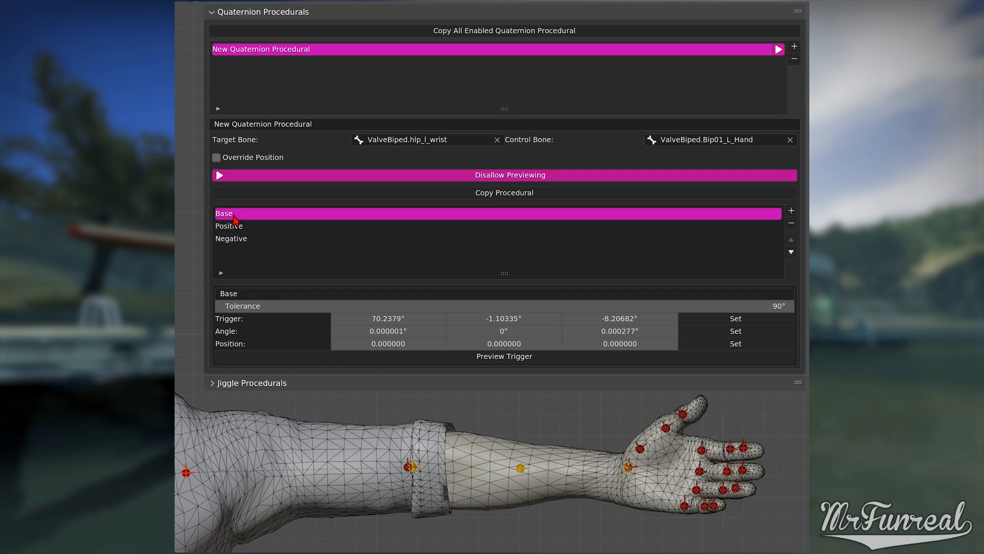